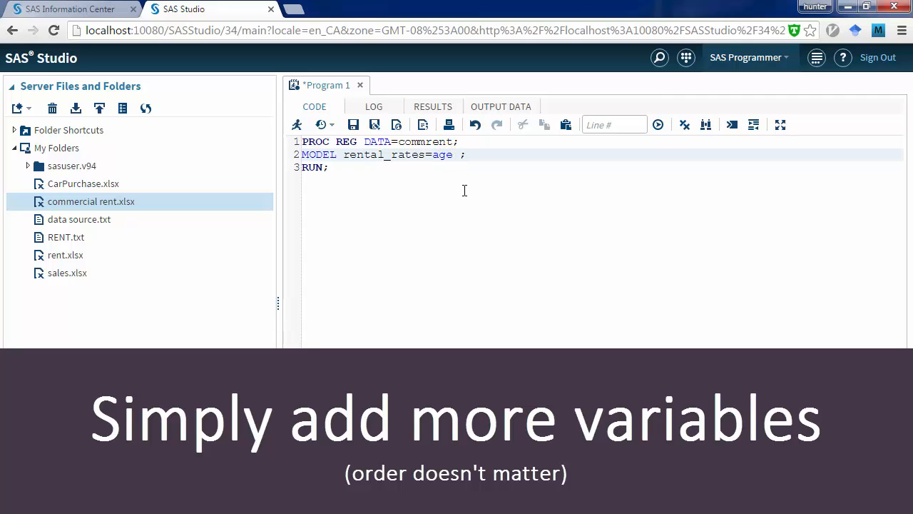
Extend the MODEL statement to rental_rates = age operating_expenses
type("operating_e")
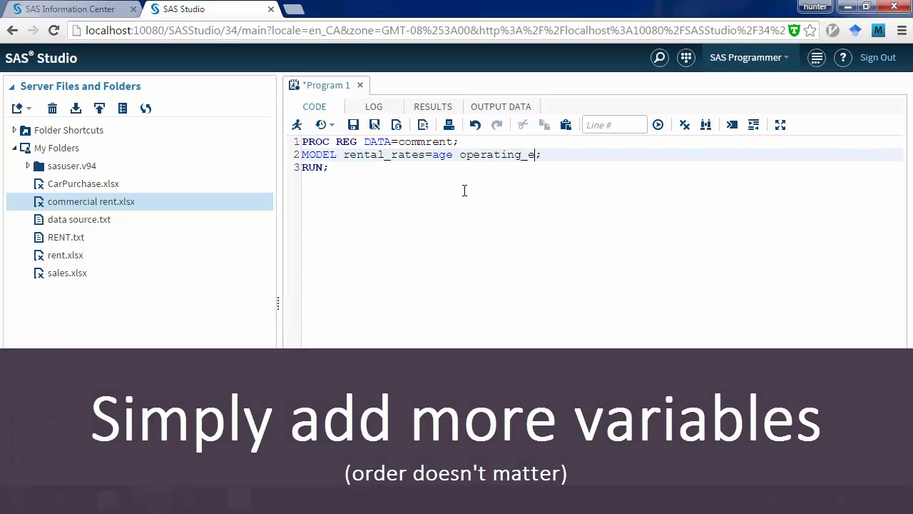
type("xpen")
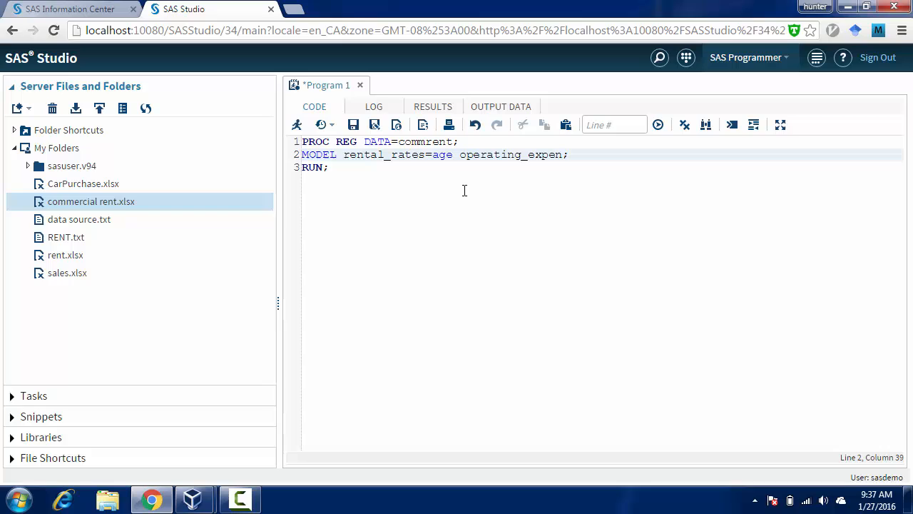
type("ses")
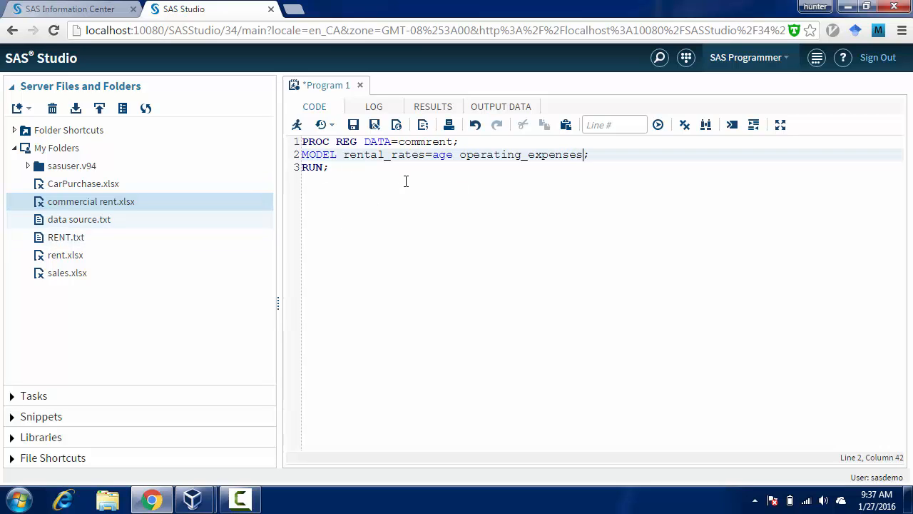
left_click(328, 167)
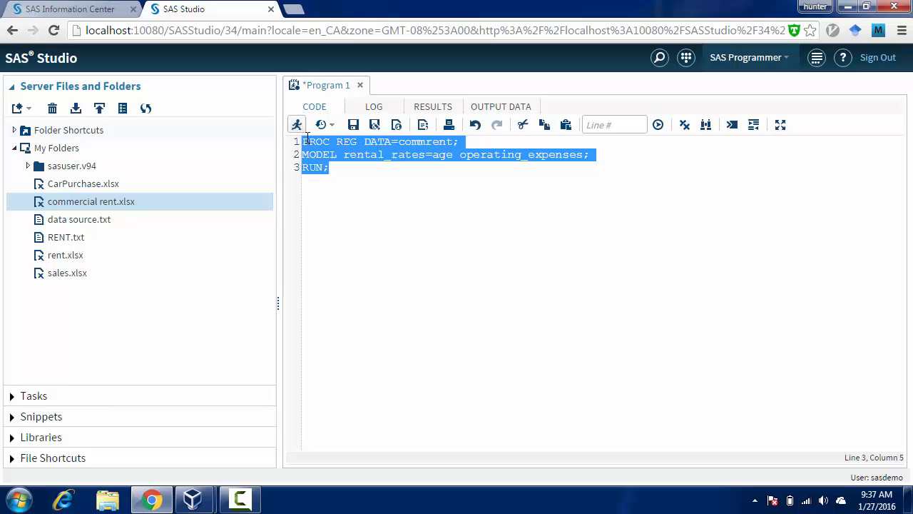
Run the two-predictor regression and review its log Errors, Warnings, Notes summary before returning to results
left_click(296, 124)
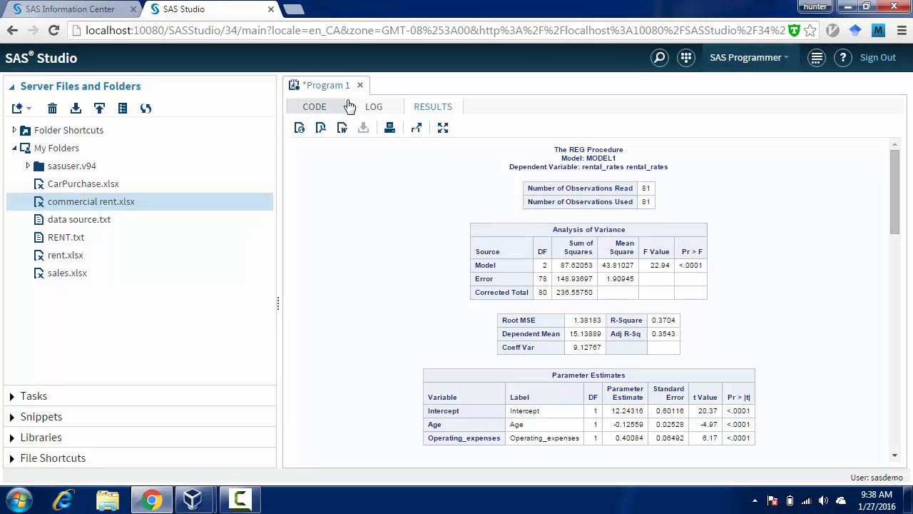
left_click(374, 105)
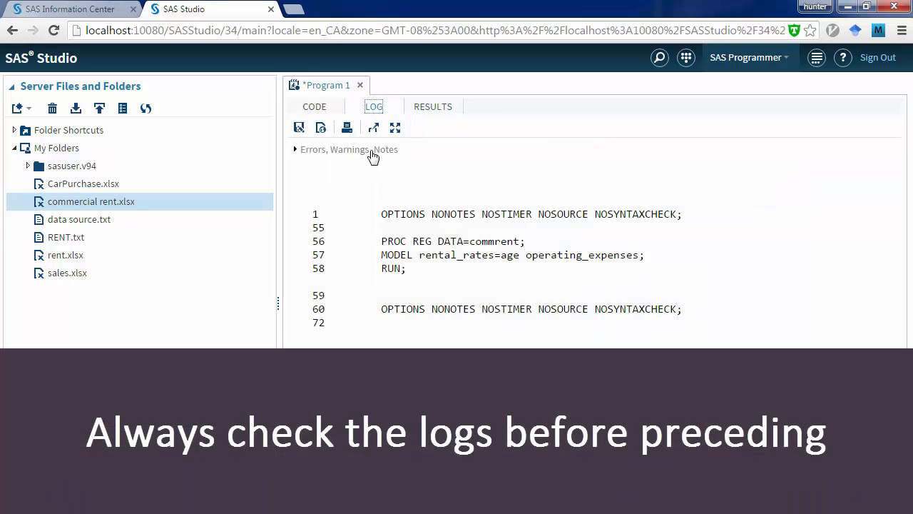
left_click(294, 150)
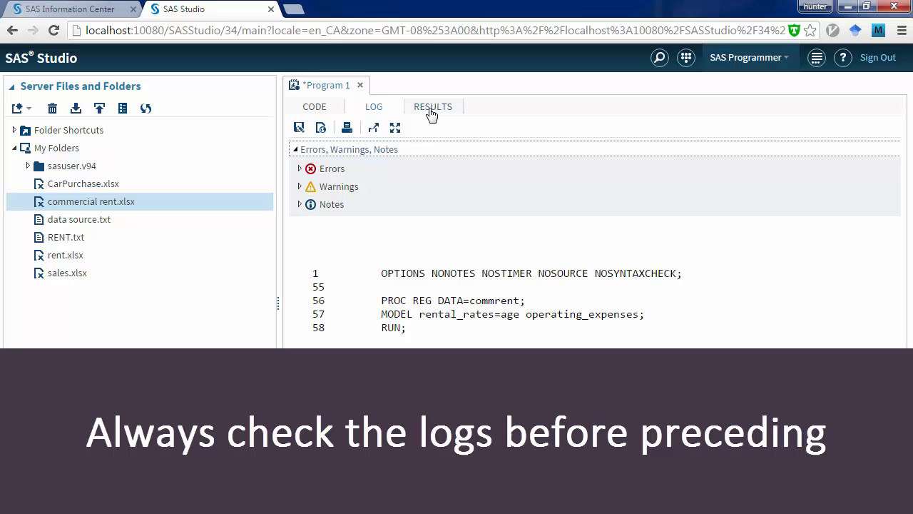
left_click(433, 105)
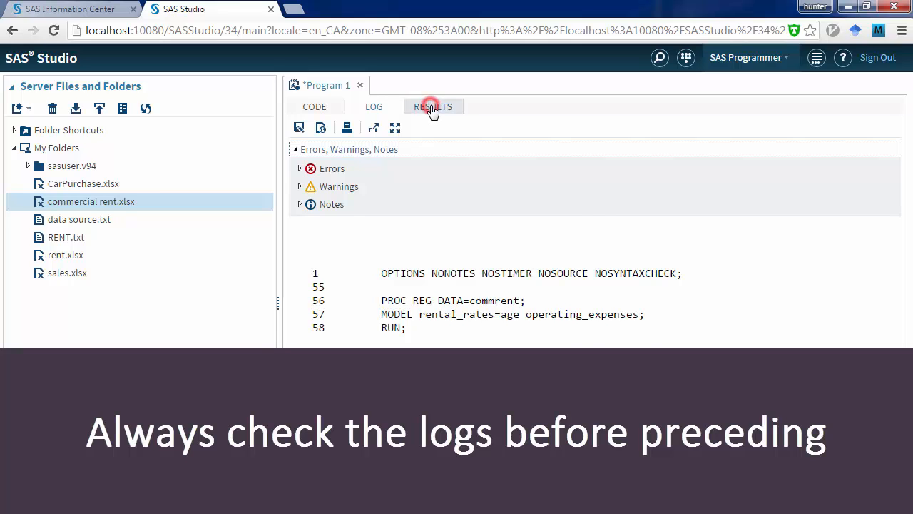
Review the ANOVA table, R-Square 0.3704 and parameter estimates in the results
left_click(432, 106)
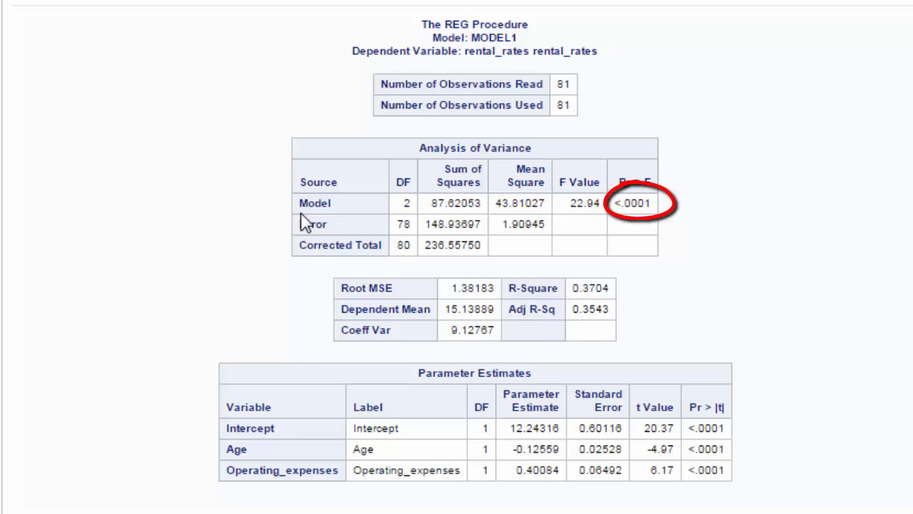
mouse_move(350, 231)
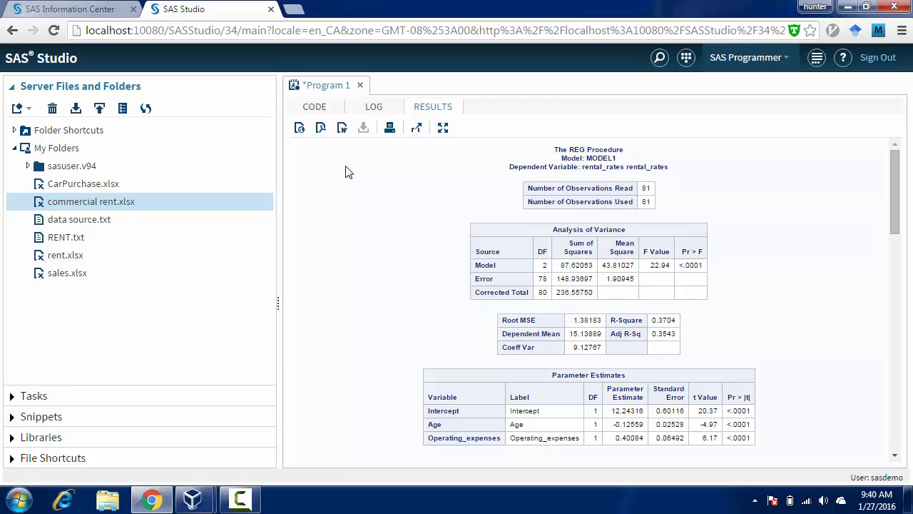
Add vacancy_rates SQfootage to the MODEL statement and run the four-variable regression
left_click(314, 106)
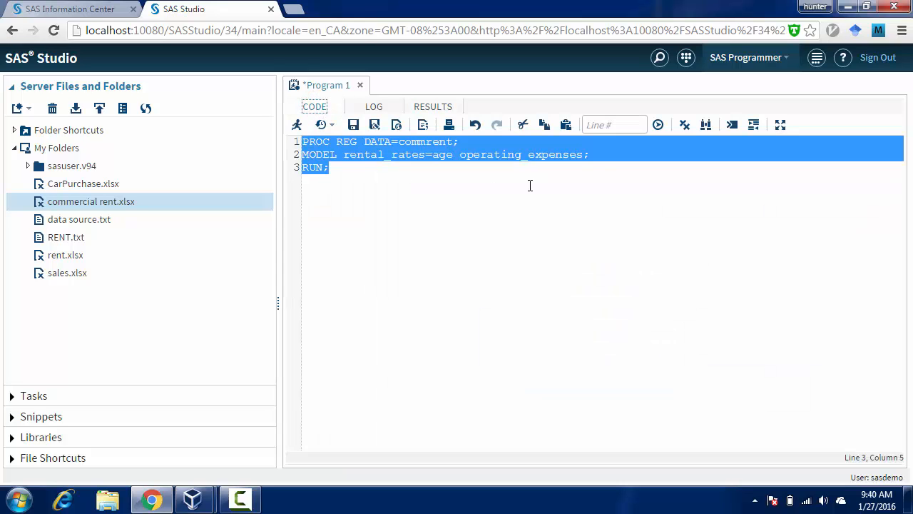
left_click(584, 154)
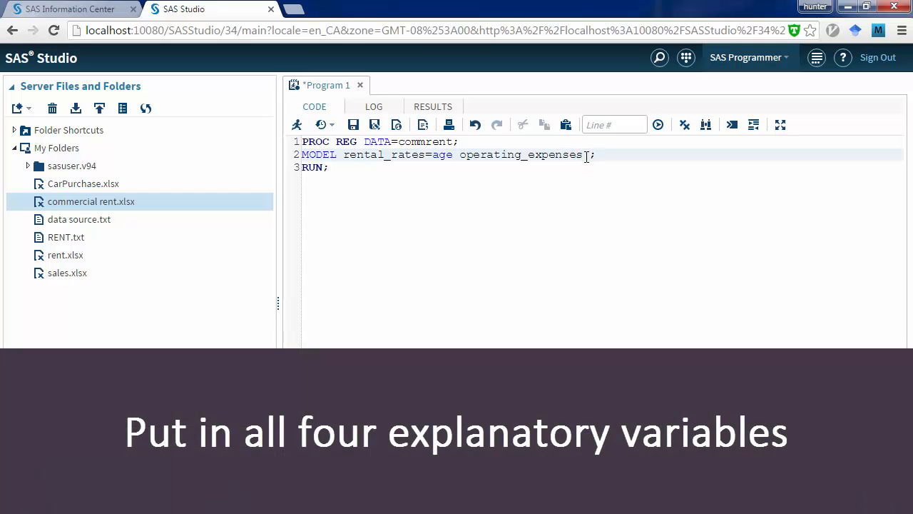
type("vacancy_rates SQfootage")
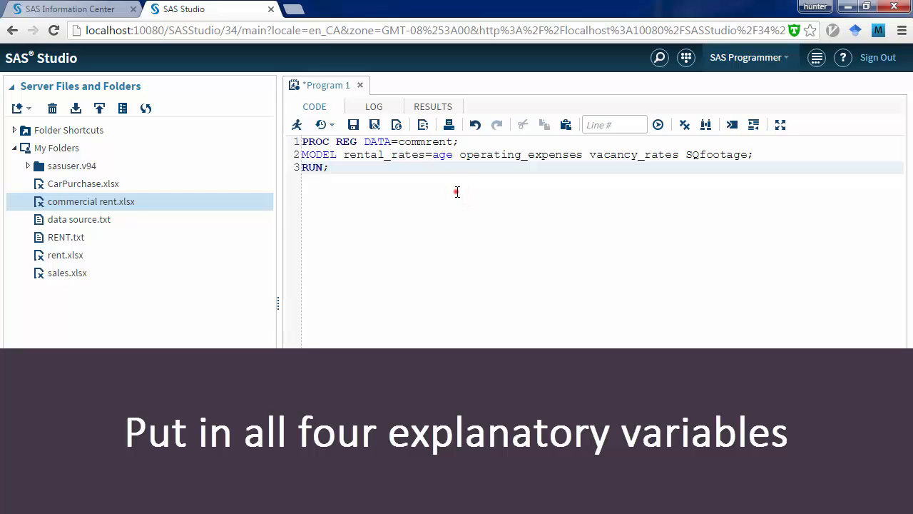
key("ctrl+a")
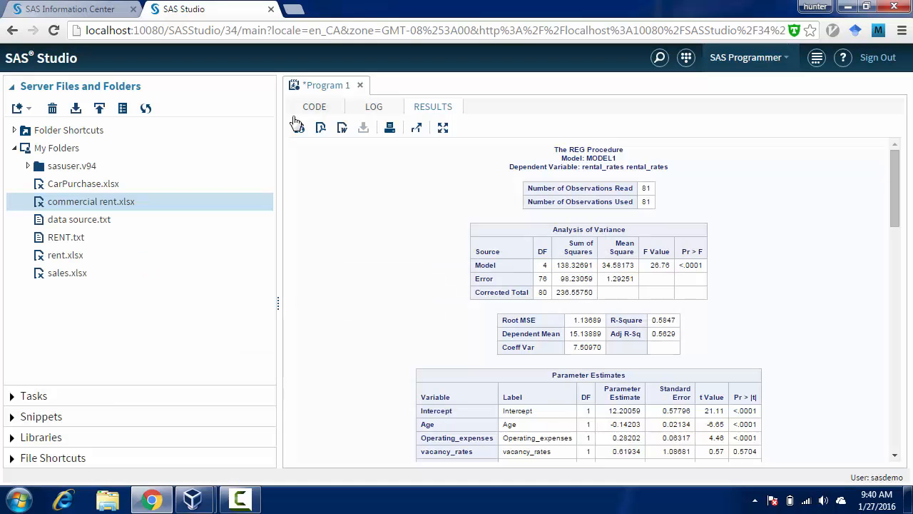
left_click(374, 105)
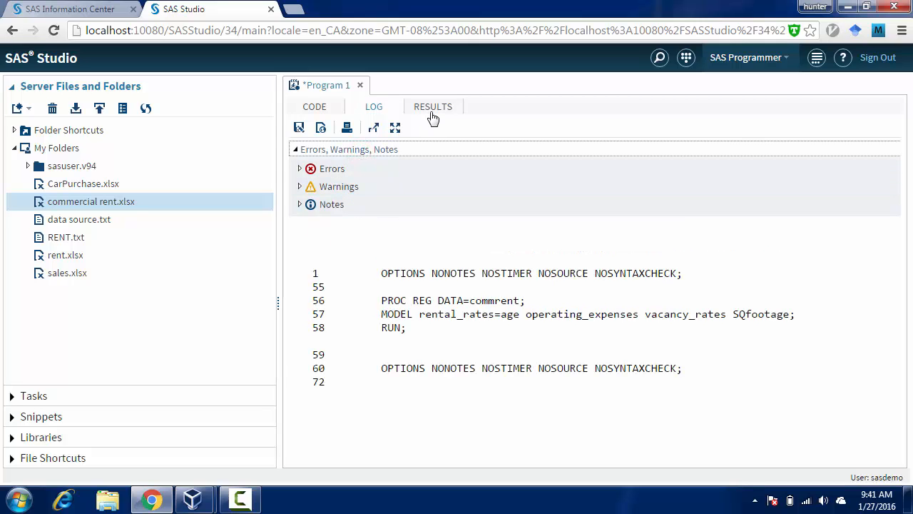
left_click(434, 105)
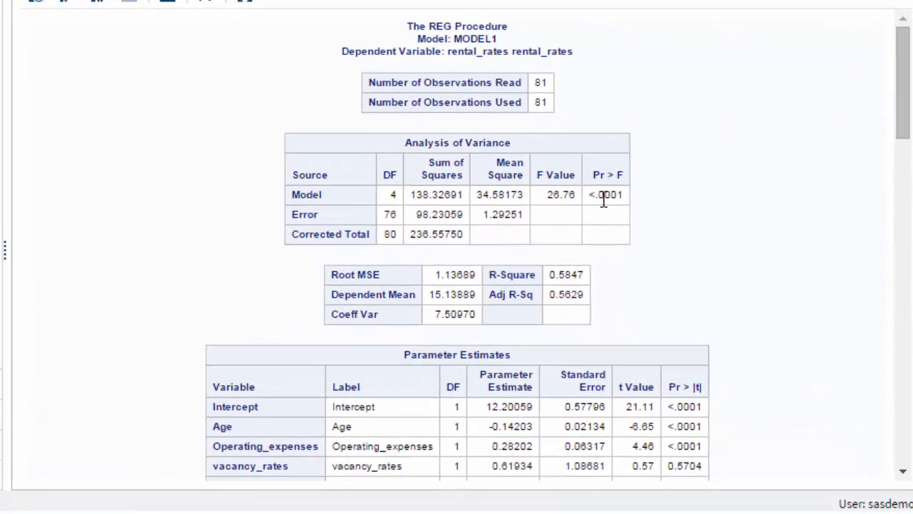
mouse_move(578, 280)
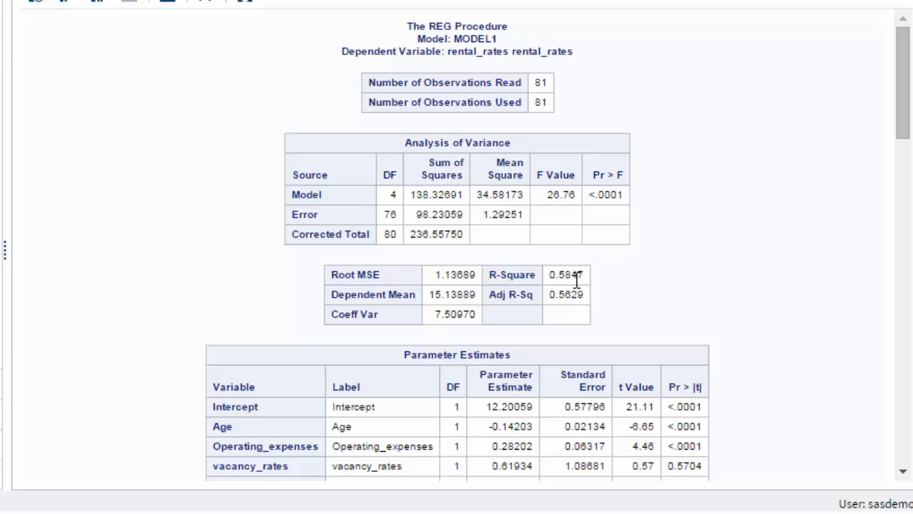